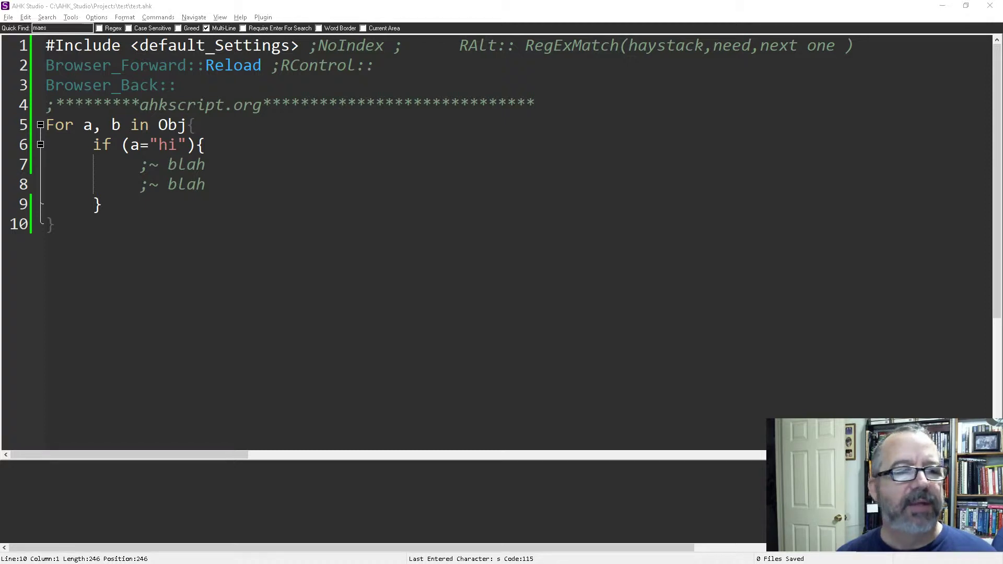
{"action": "mouse_move", "coordinate": [810, 221]}
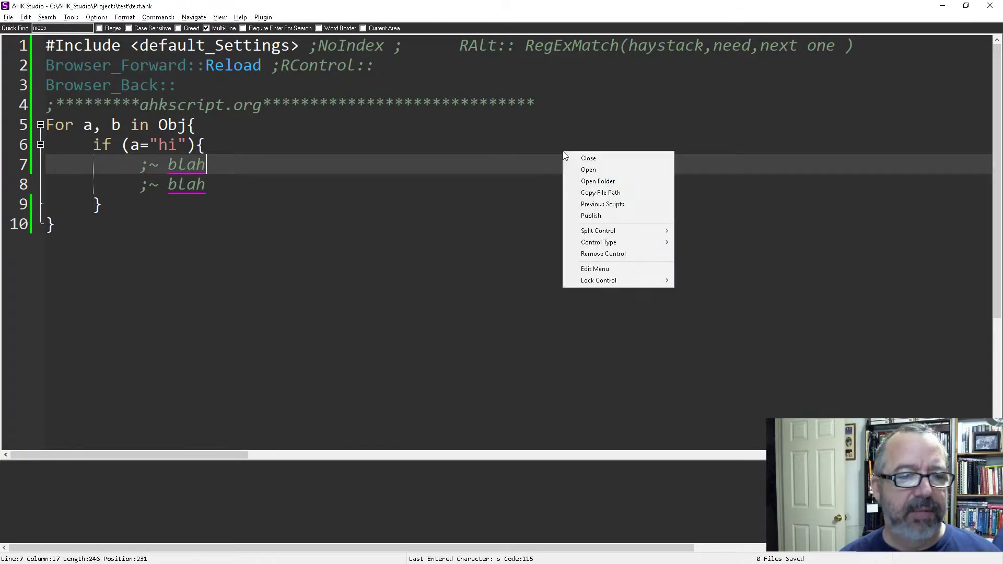
{"action": "mouse_move", "coordinate": [600, 192]}
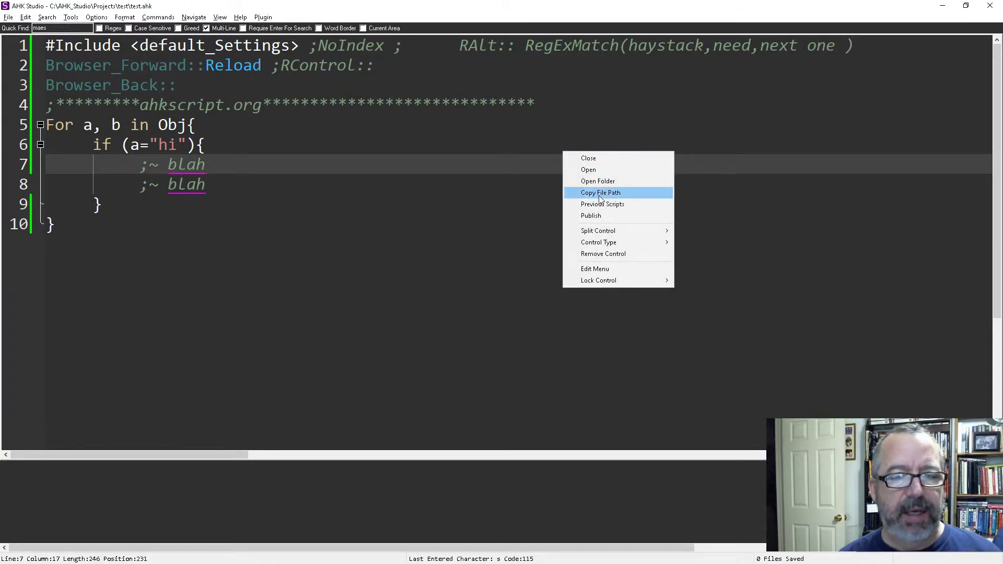
{"action": "mouse_move", "coordinate": [648, 228]}
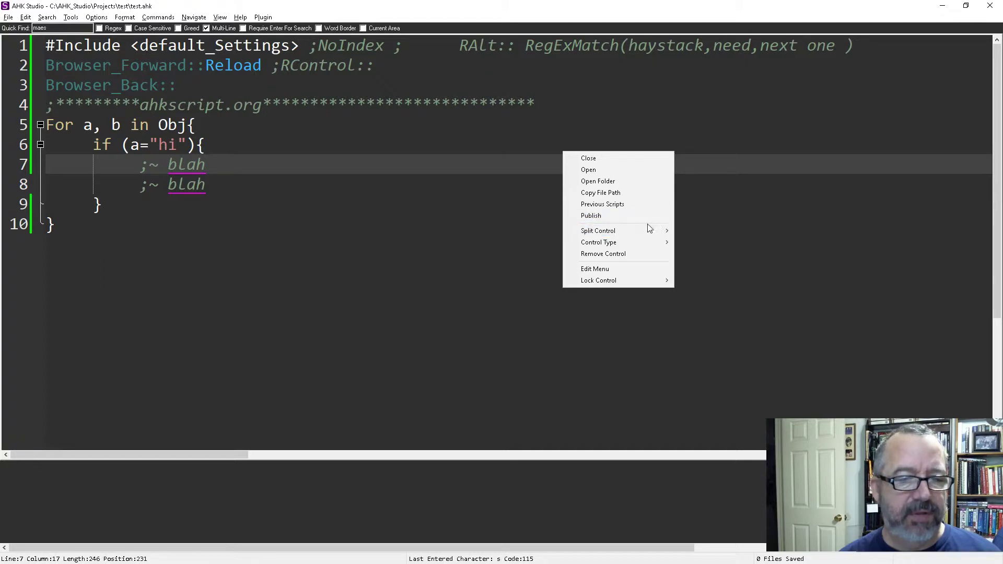
{"action": "mouse_move", "coordinate": [636, 216]}
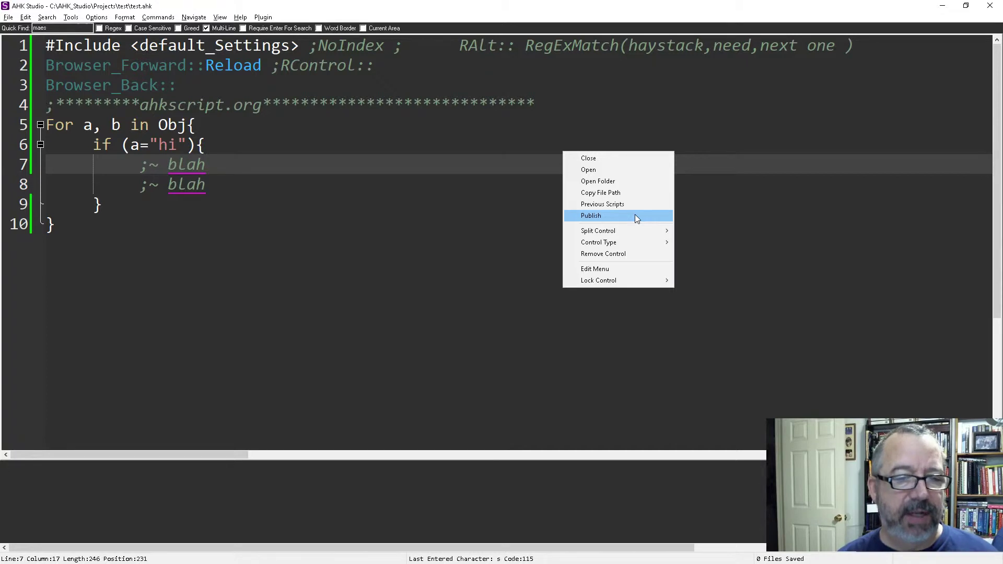
{"action": "mouse_move", "coordinate": [617, 269]}
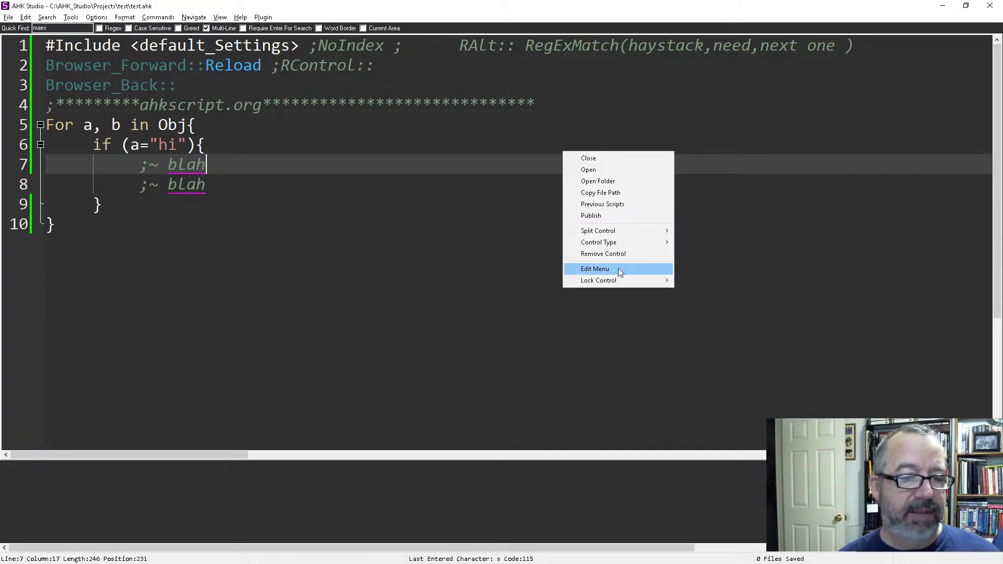
Step: Bring up the Right Click Menu Editor, view the Project Explorer menu entries, then return to the Scintilla menu
{"action": "left_click", "coordinate": [595, 268]}
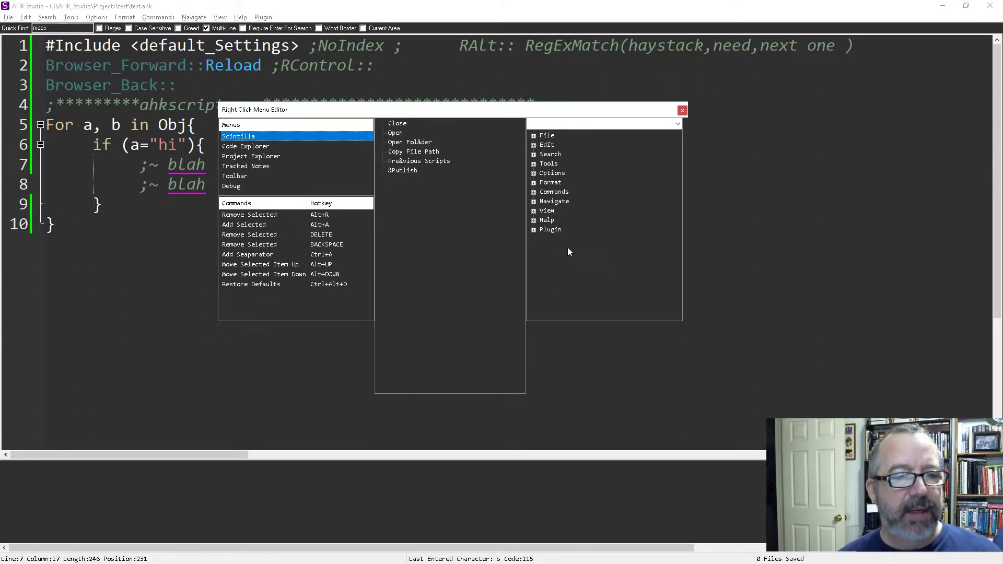
{"action": "mouse_move", "coordinate": [223, 198]}
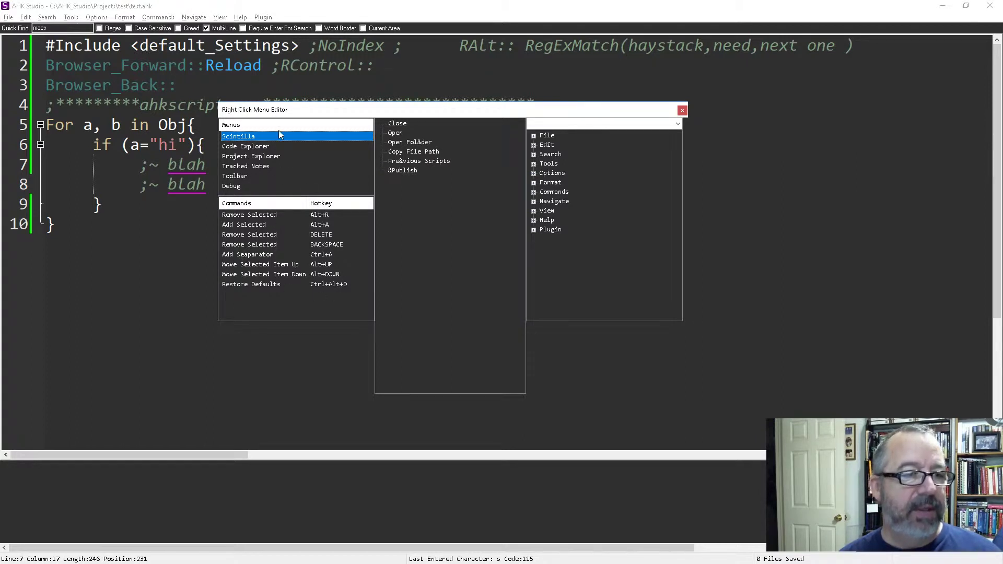
{"action": "mouse_move", "coordinate": [448, 454]}
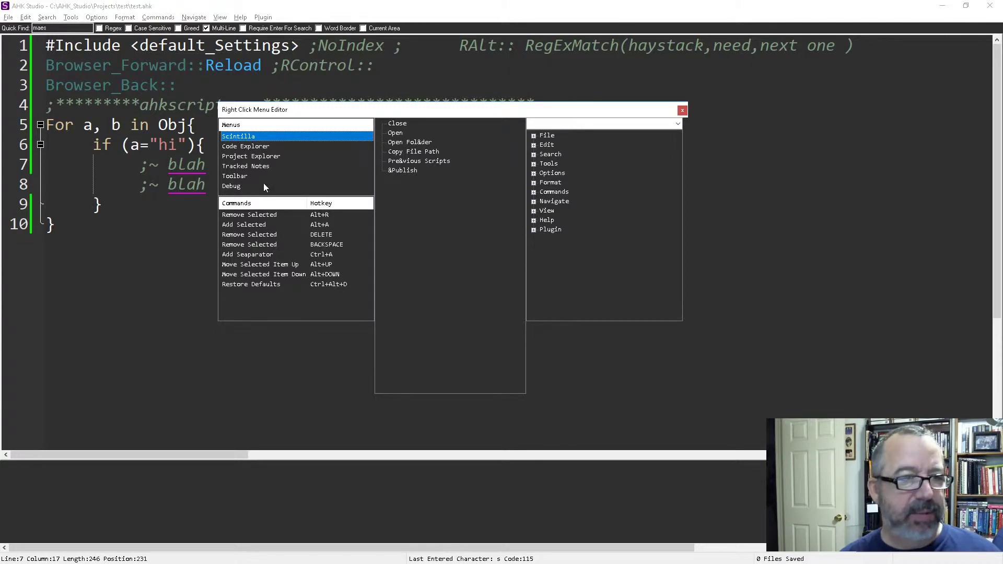
{"action": "mouse_move", "coordinate": [256, 157]}
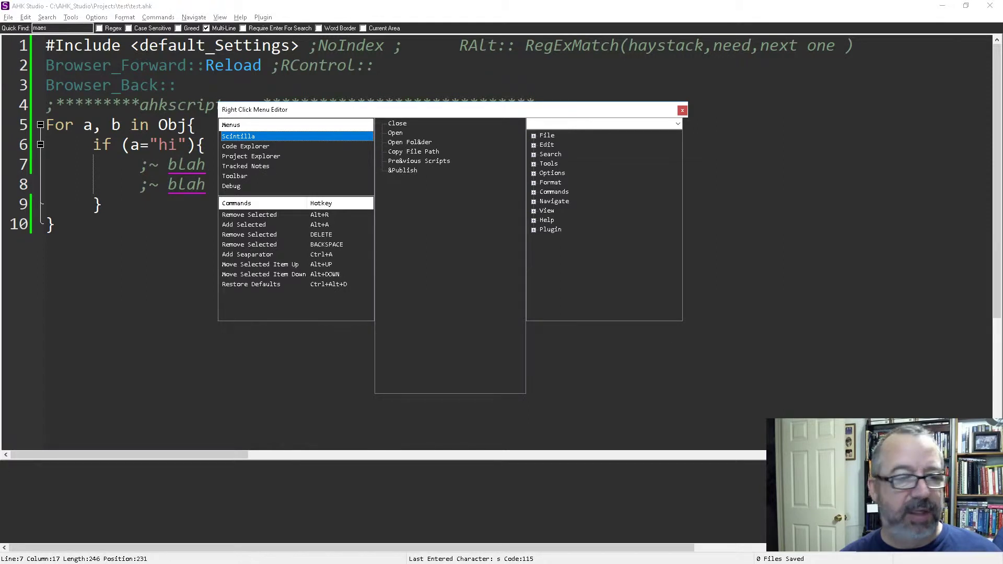
{"action": "left_click", "coordinate": [251, 156]}
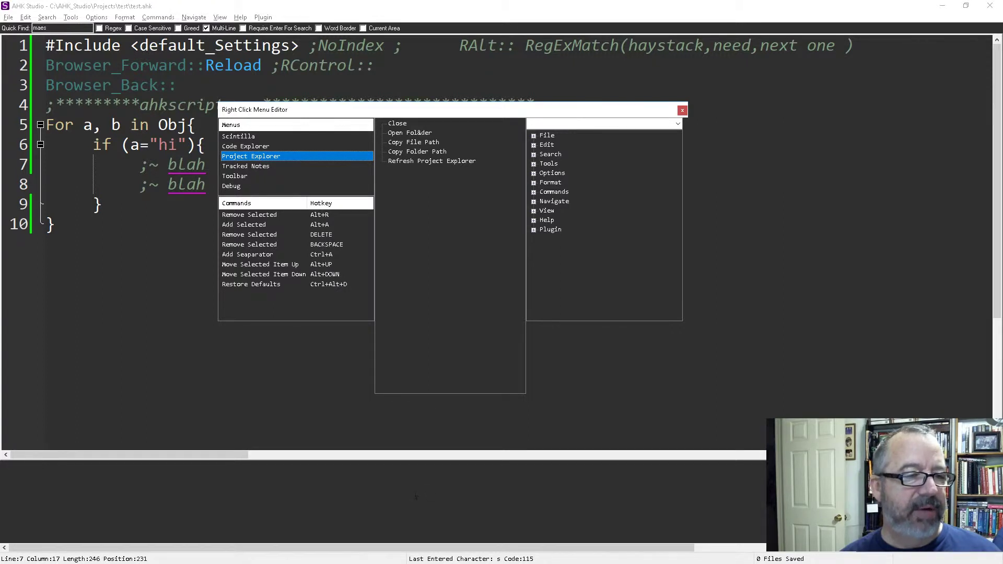
{"action": "left_click", "coordinate": [232, 185]}
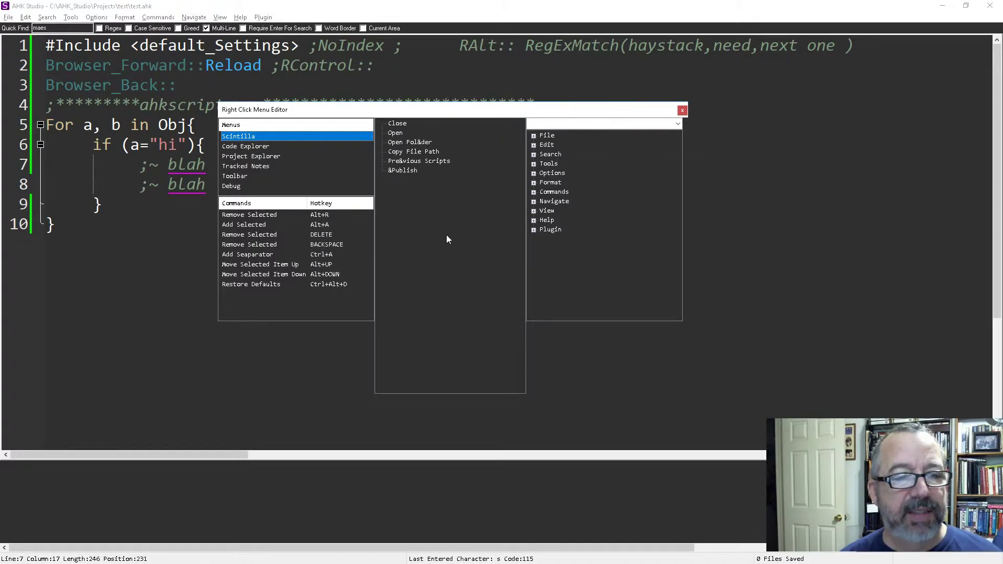
{"action": "mouse_move", "coordinate": [415, 149]}
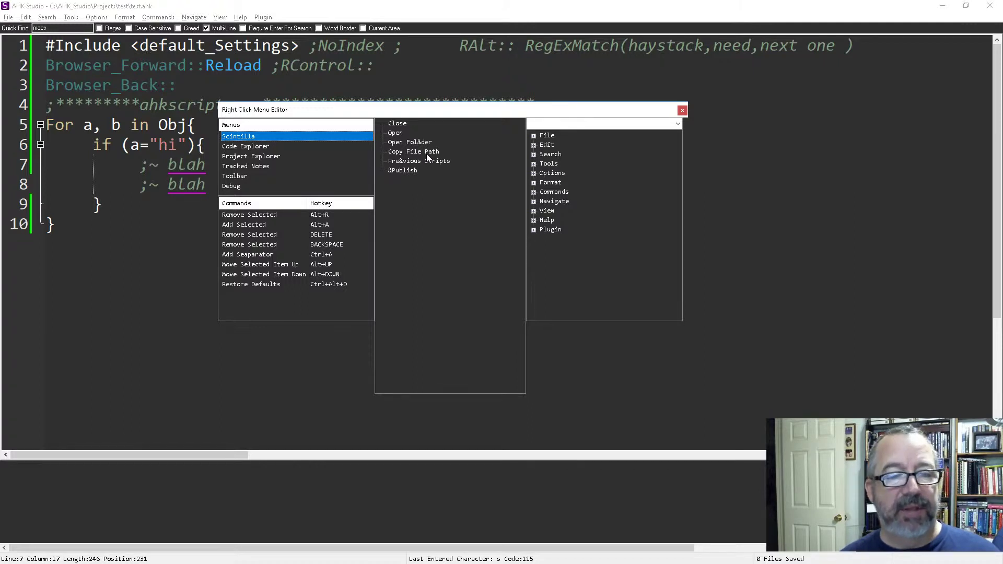
{"action": "mouse_move", "coordinate": [413, 175]}
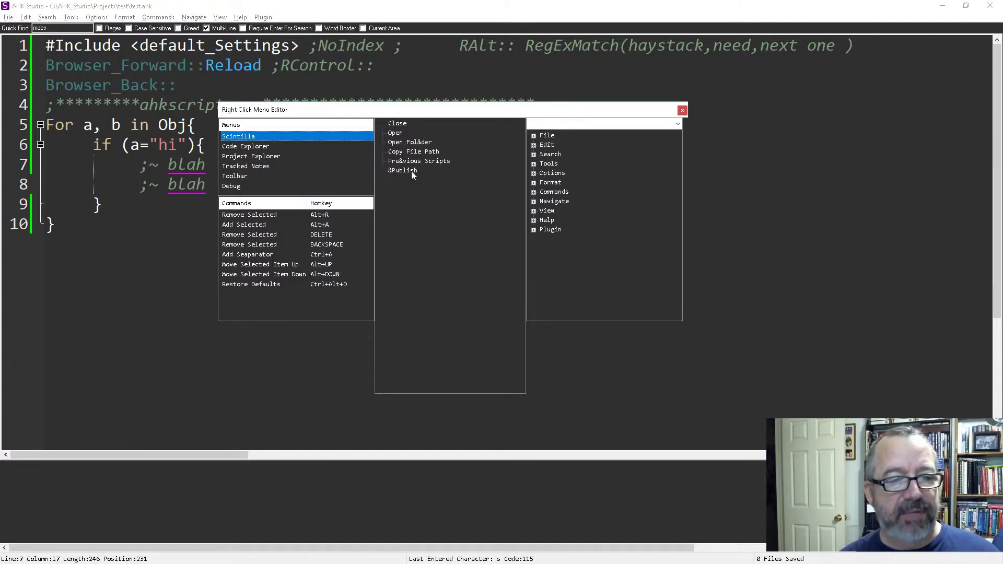
{"action": "mouse_move", "coordinate": [415, 186]}
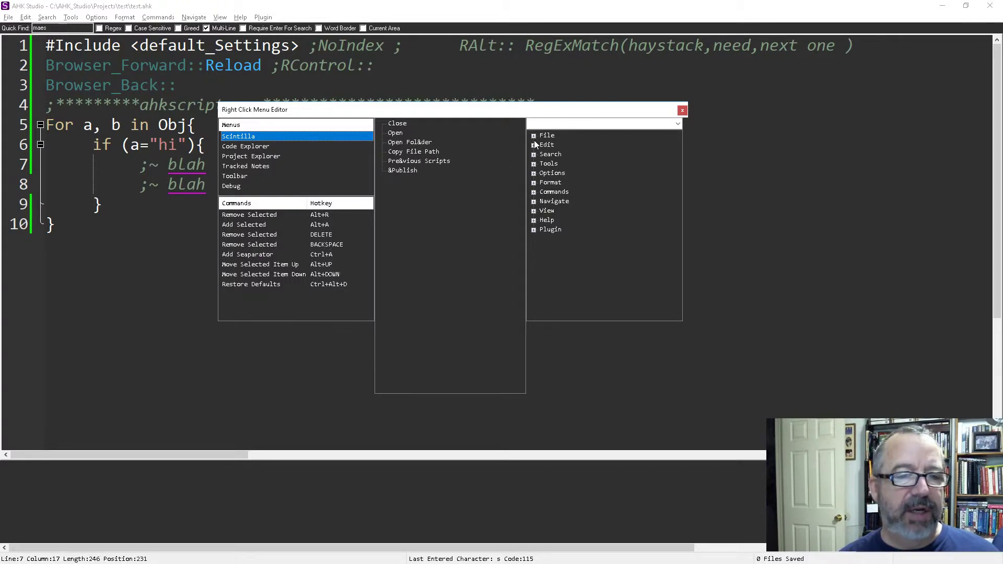
Step: Add &Open from the File commands and remove the original Open entry from the Scintilla menu
{"action": "left_click", "coordinate": [546, 134]}
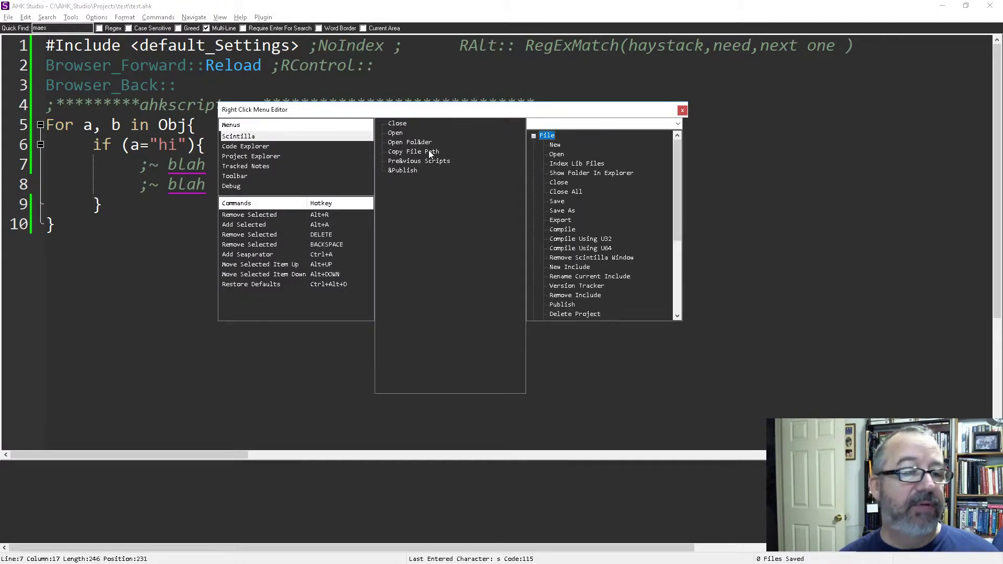
{"action": "mouse_move", "coordinate": [422, 179]}
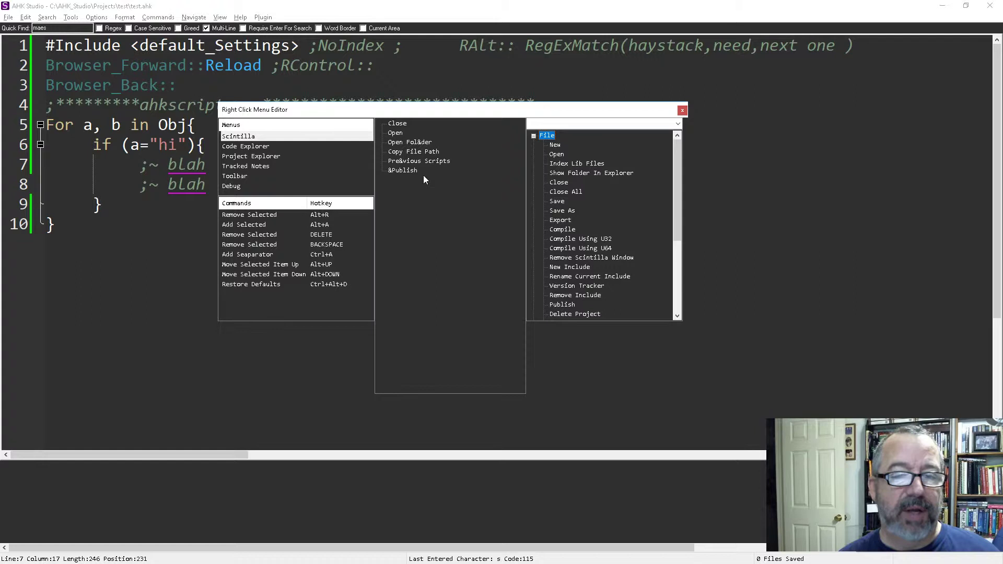
{"action": "mouse_move", "coordinate": [432, 182]}
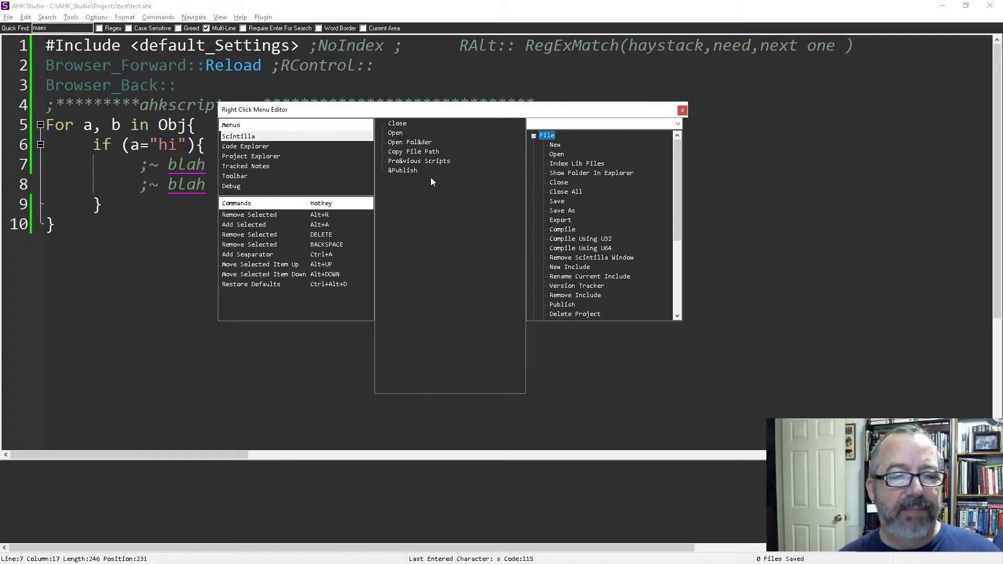
{"action": "mouse_move", "coordinate": [562, 160]}
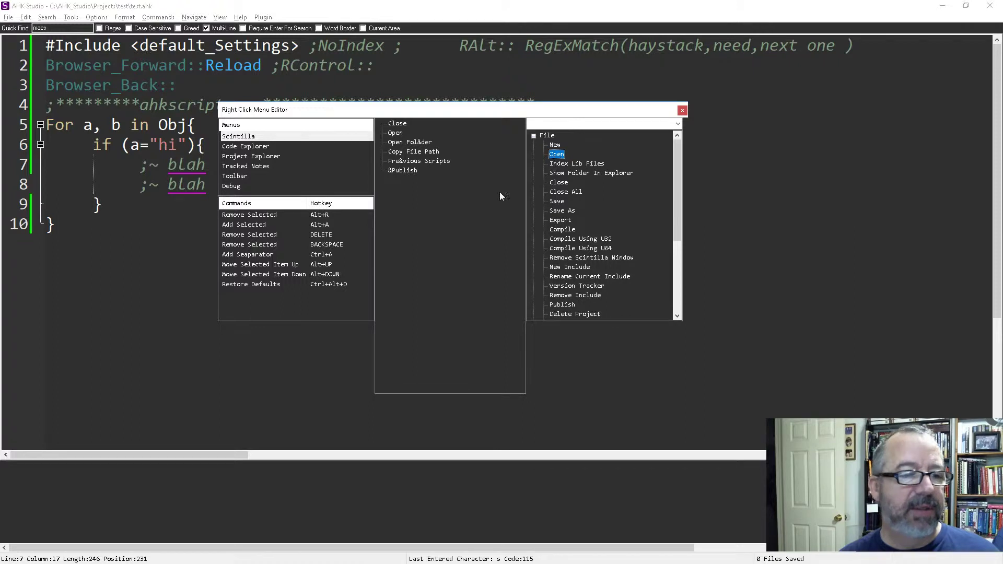
{"action": "mouse_move", "coordinate": [313, 232]}
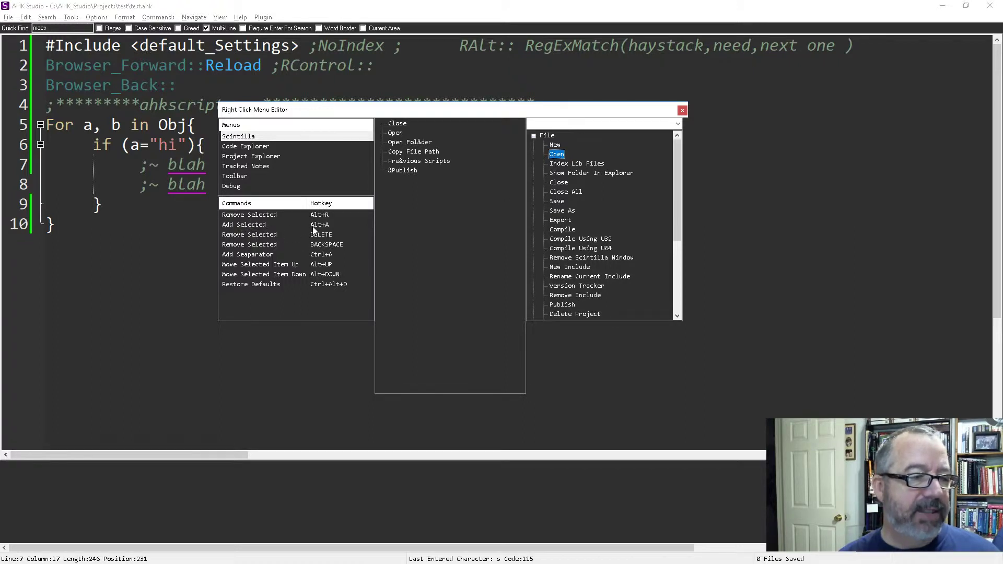
{"action": "mouse_move", "coordinate": [391, 242]}
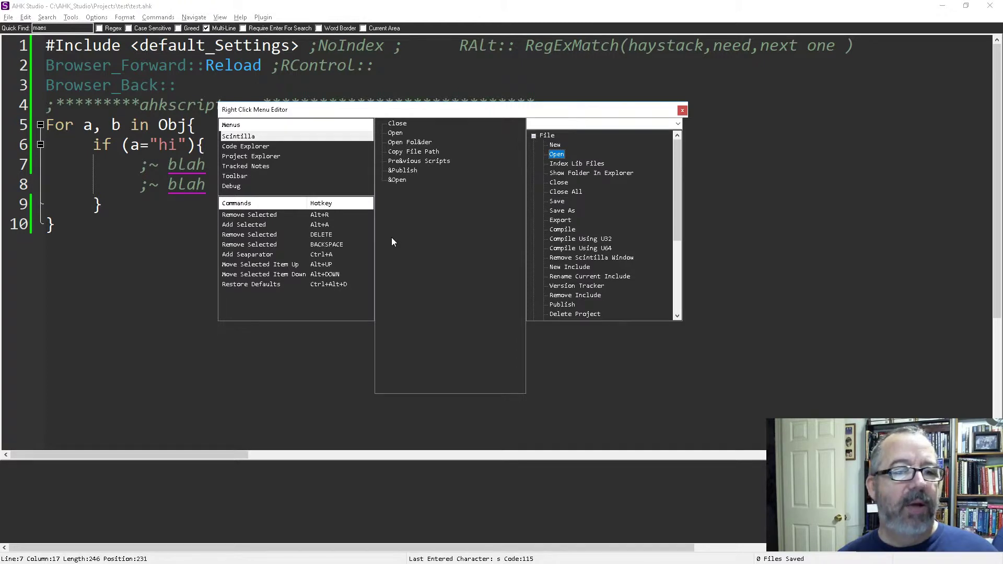
{"action": "mouse_move", "coordinate": [394, 139]}
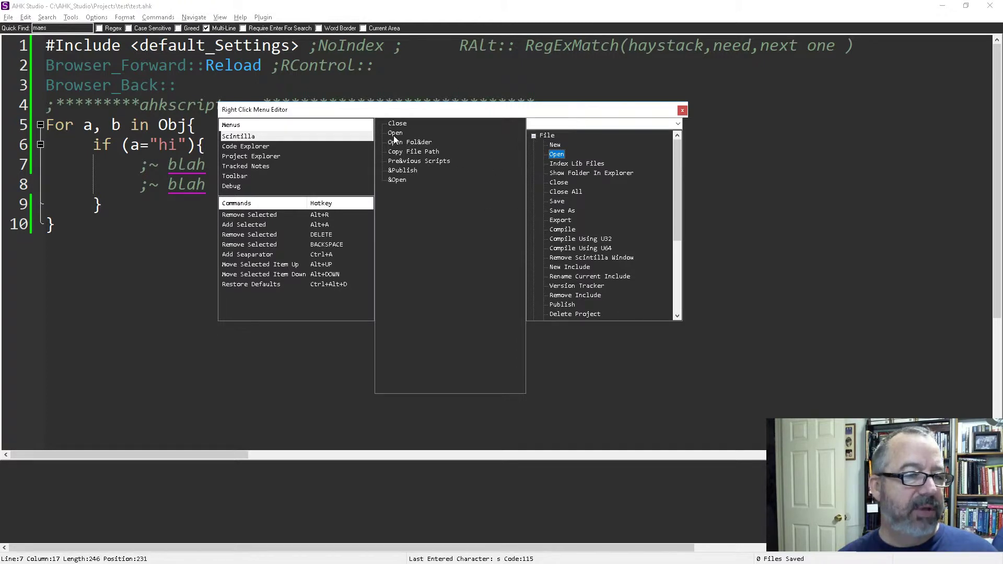
{"action": "left_click", "coordinate": [395, 133]}
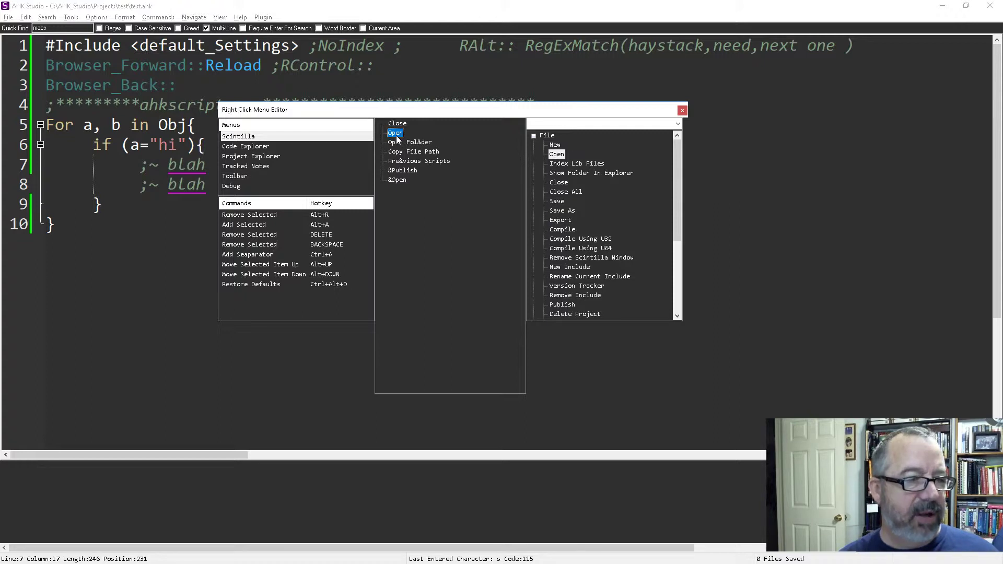
{"action": "left_click", "coordinate": [409, 132]}
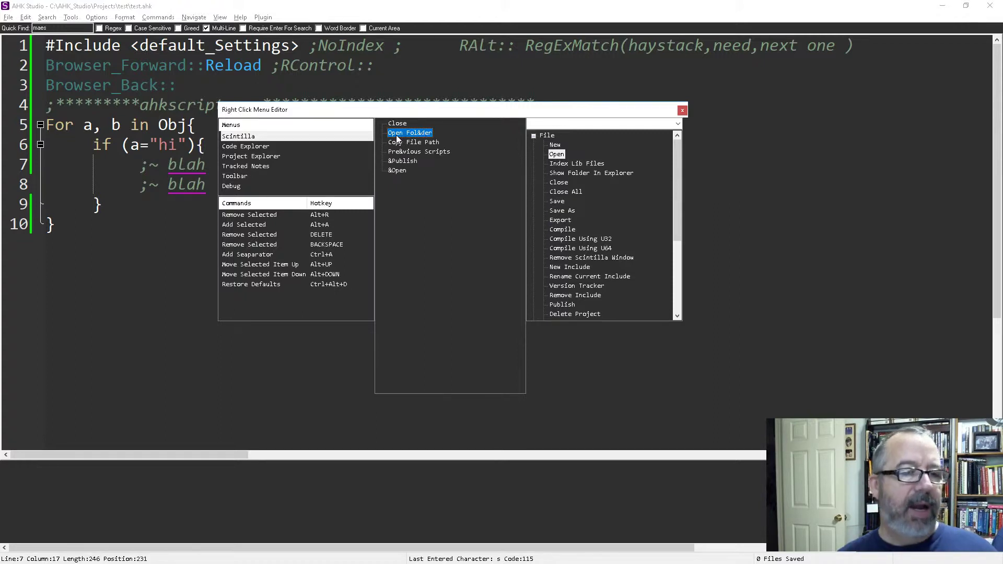
{"action": "mouse_move", "coordinate": [582, 192]}
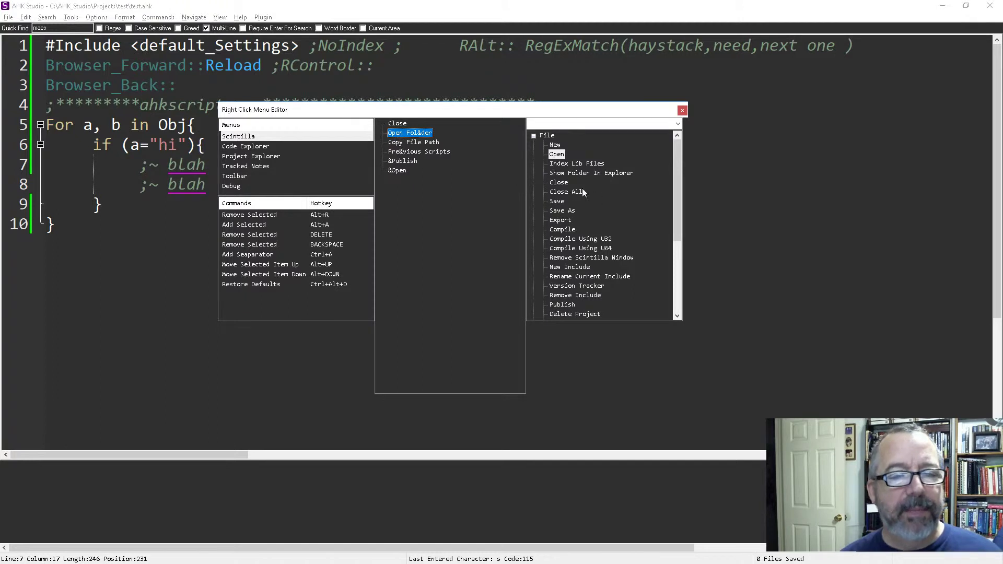
{"action": "scroll", "scroll_direction": "down", "scroll_amount": 3}
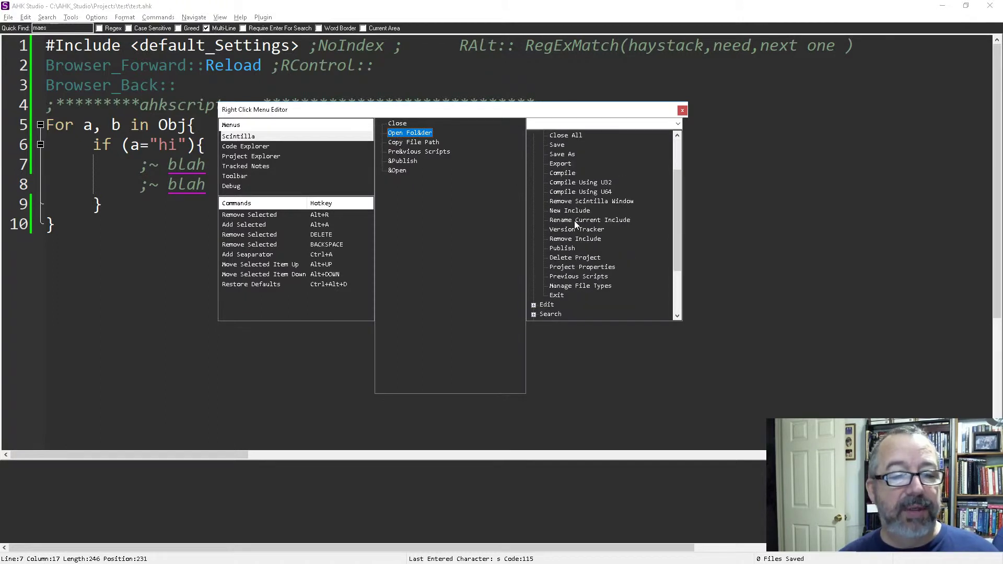
{"action": "scroll", "scroll_direction": "down", "scroll_amount": 3}
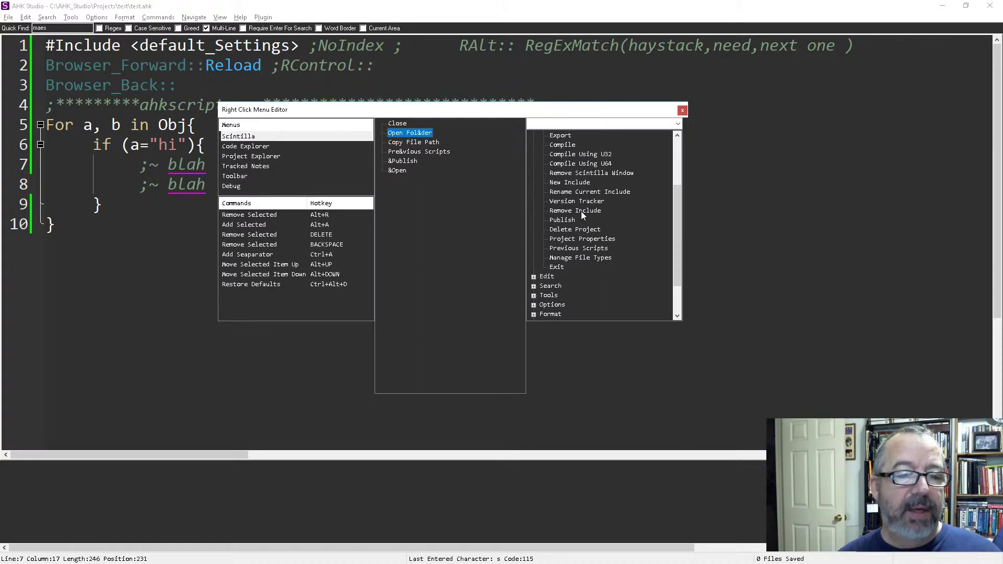
{"action": "scroll", "scroll_direction": "down", "scroll_amount": 3}
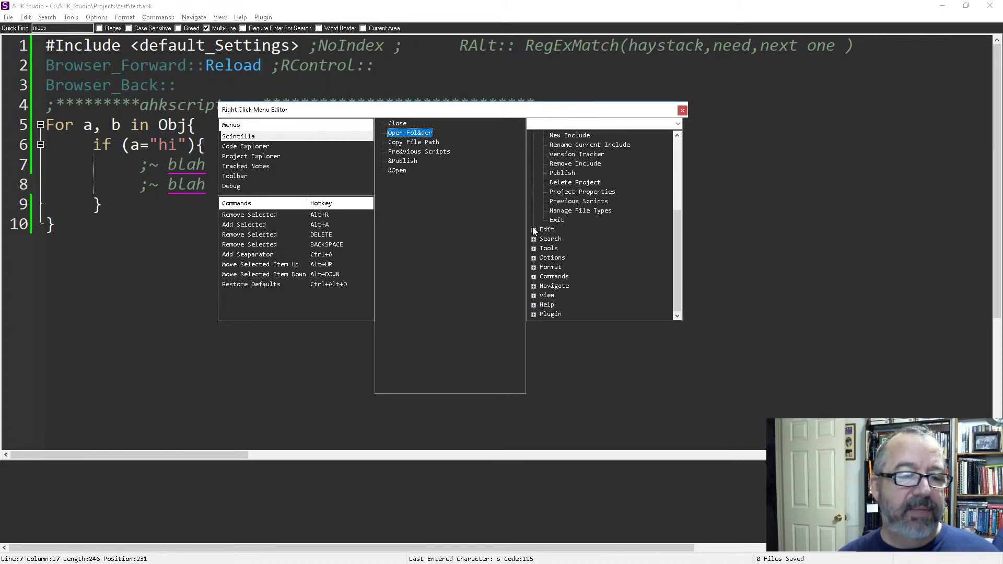
Step: Review the Edit category's commands, then close the Right Click Menu Editor
{"action": "left_click", "coordinate": [547, 229]}
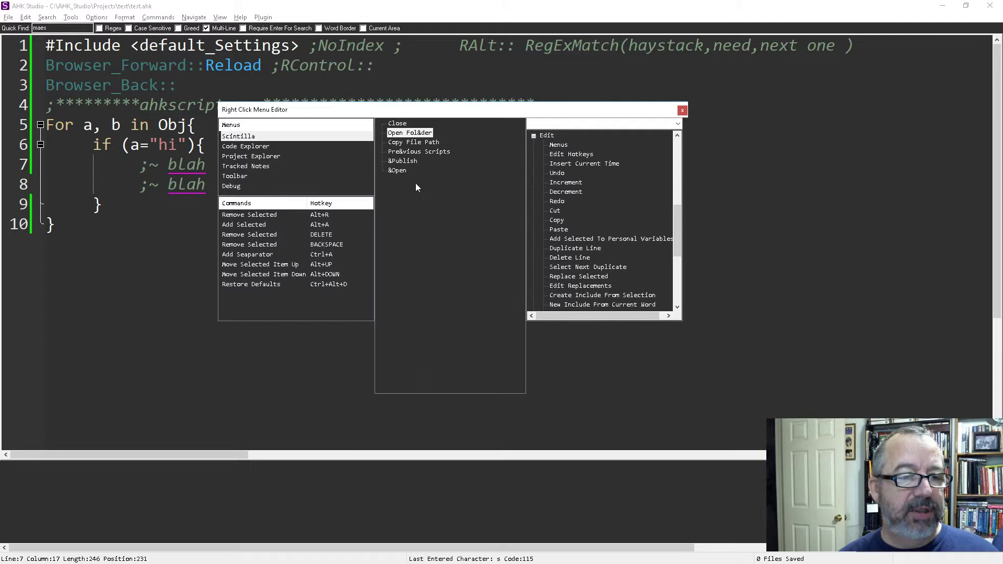
{"action": "mouse_move", "coordinate": [433, 194]}
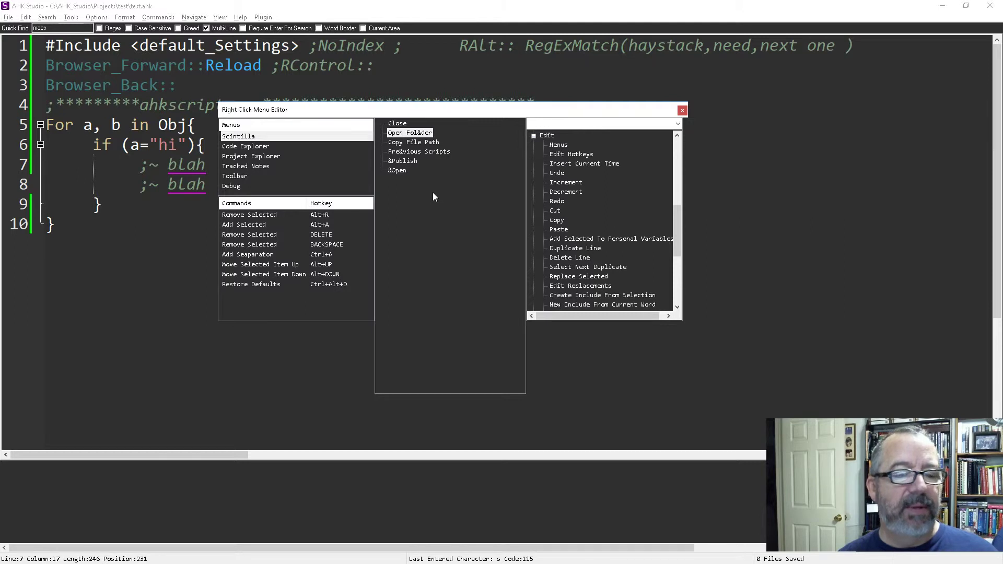
{"action": "mouse_move", "coordinate": [528, 254]}
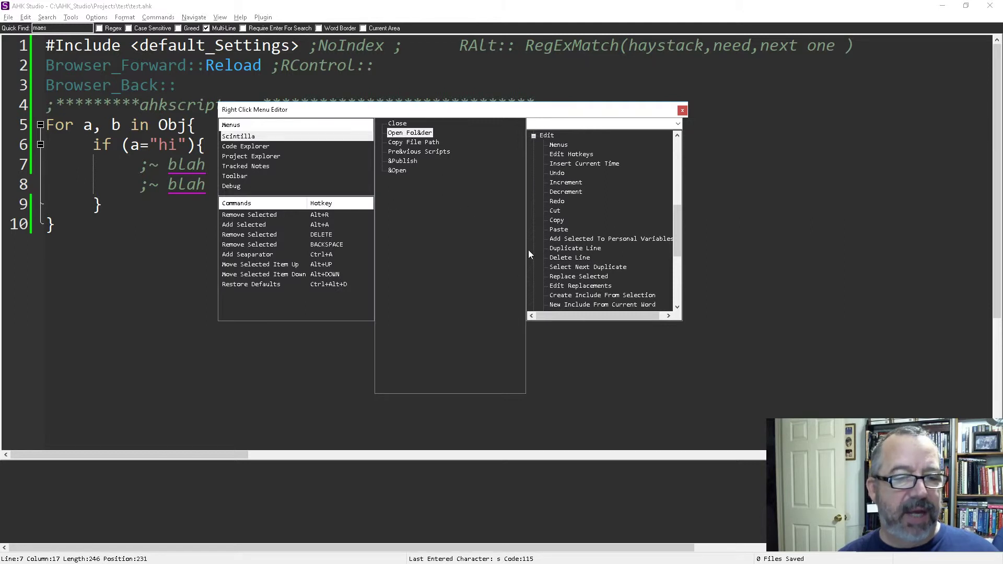
{"action": "mouse_move", "coordinate": [619, 155]}
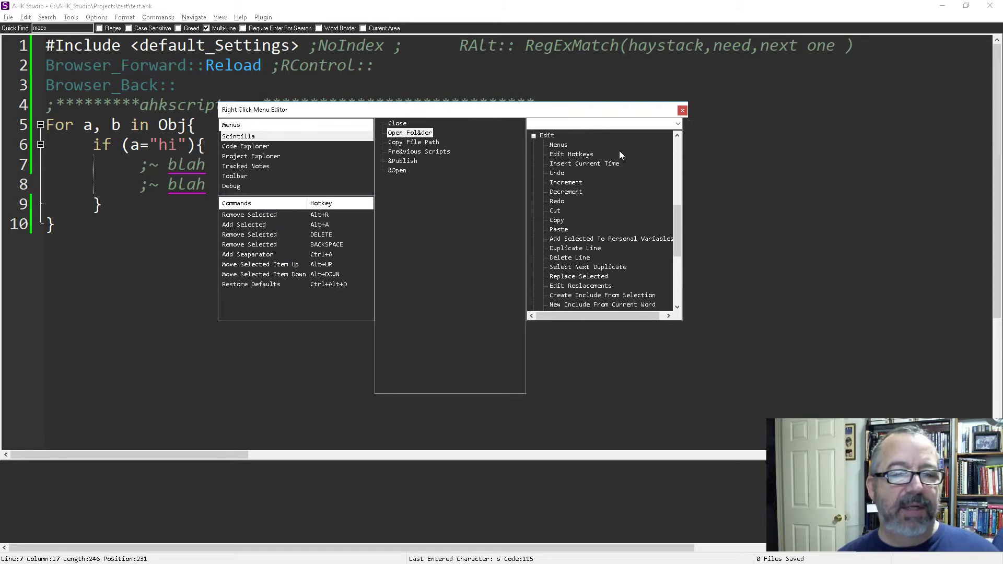
{"action": "mouse_move", "coordinate": [534, 228]}
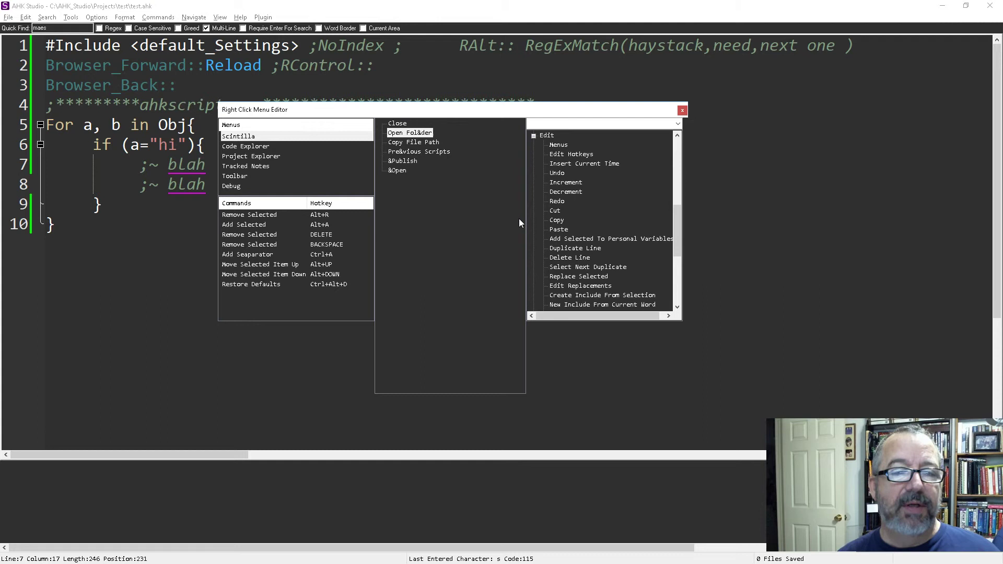
{"action": "mouse_move", "coordinate": [554, 205]}
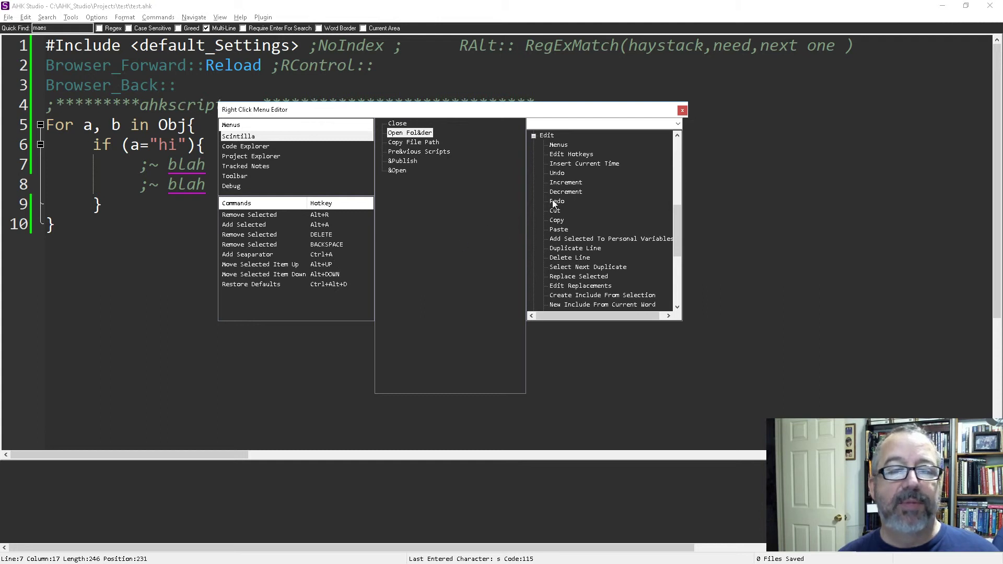
{"action": "left_click", "coordinate": [682, 110]}
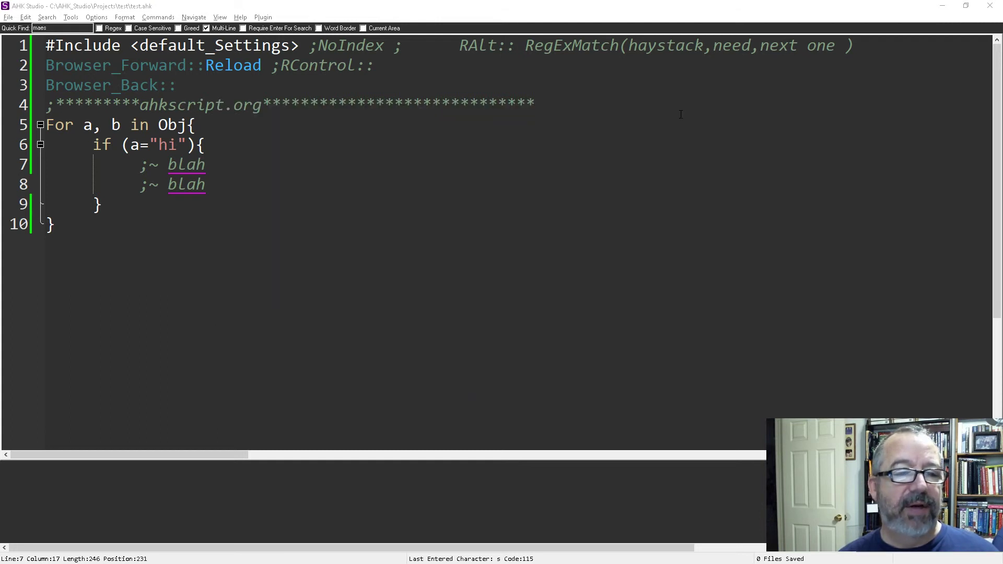